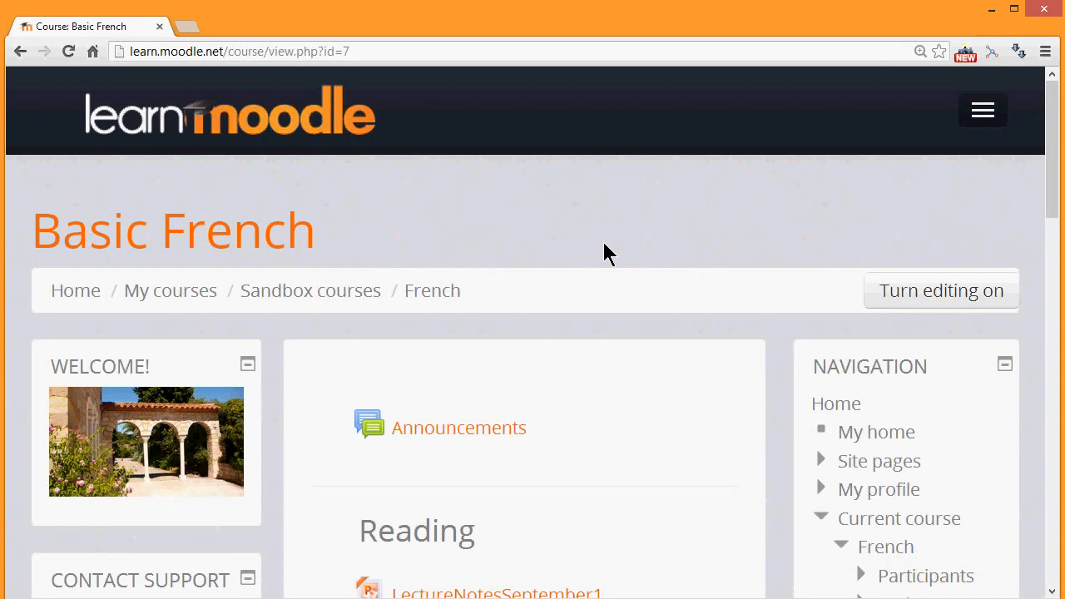
Switch the Basic French course page into editing mode via 'Turn editing on'
scroll("down", 3)
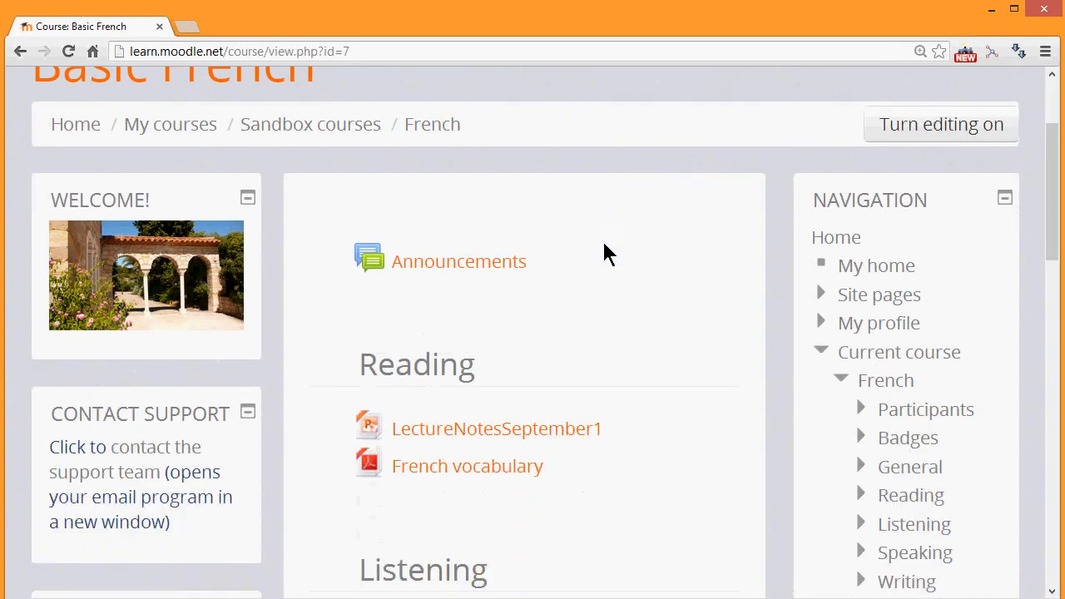
scroll("down", 3)
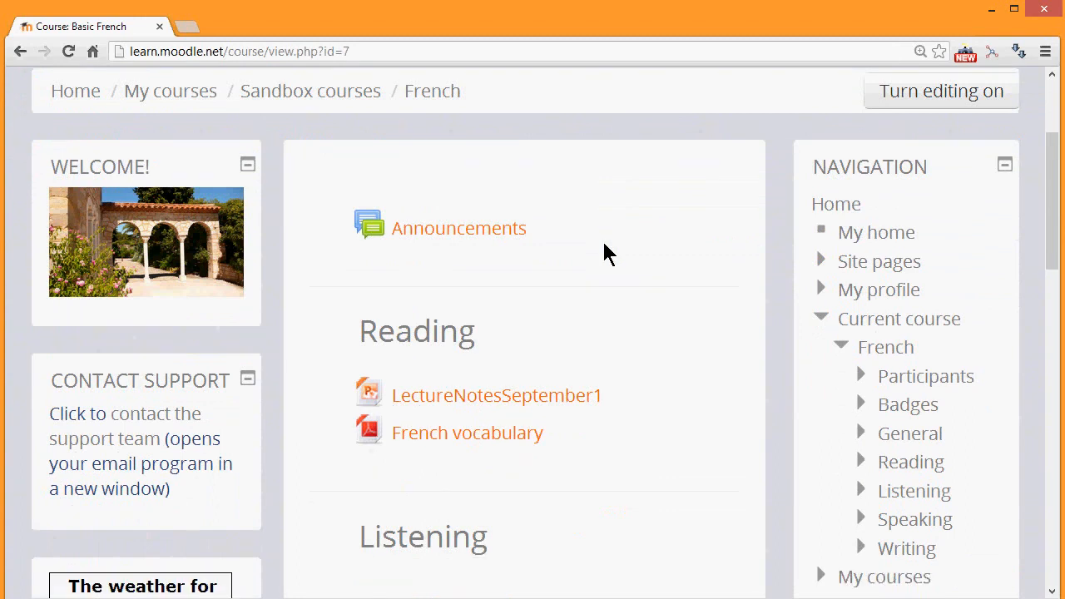
scroll("down", 3)
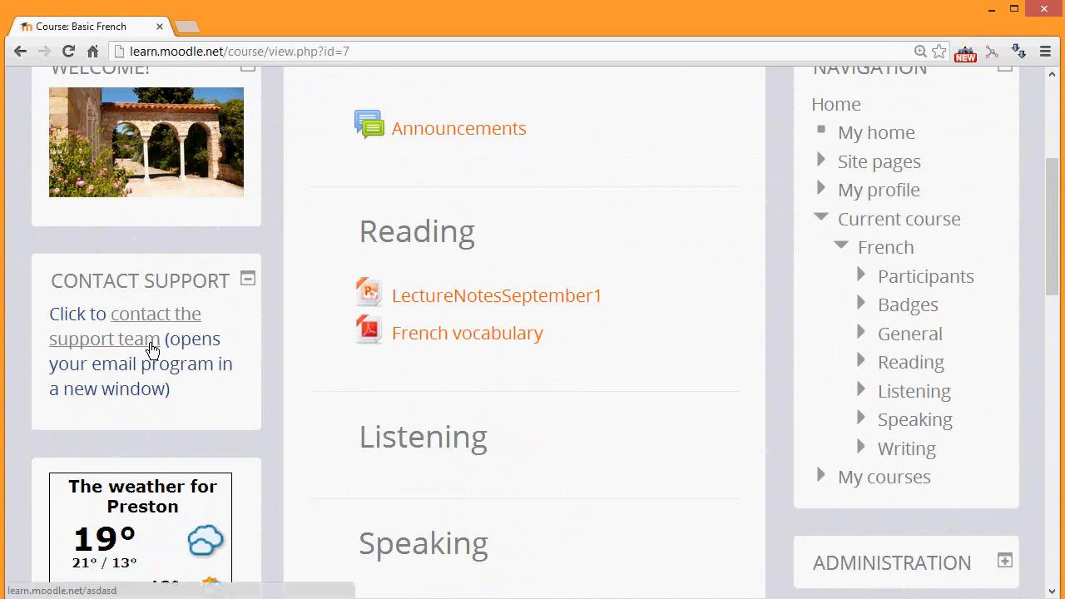
scroll("down", 3)
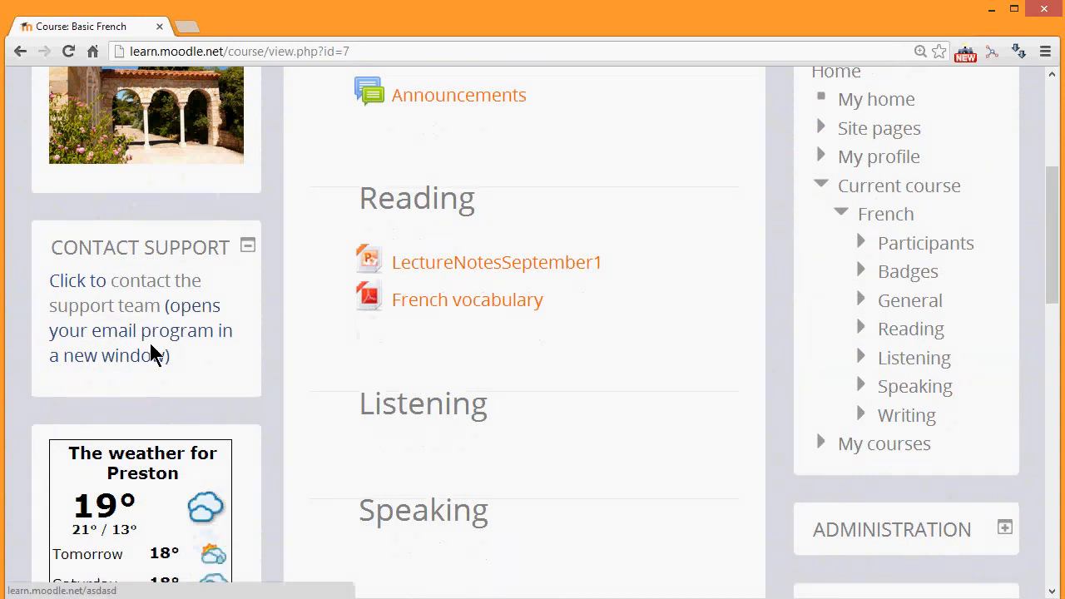
scroll("down", 3)
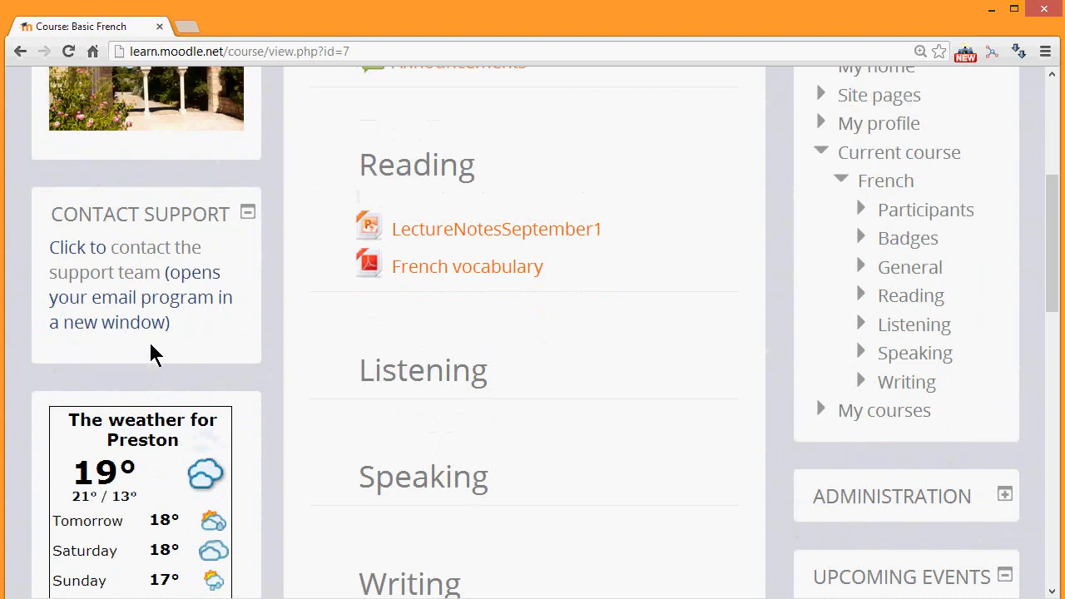
scroll("up", 3)
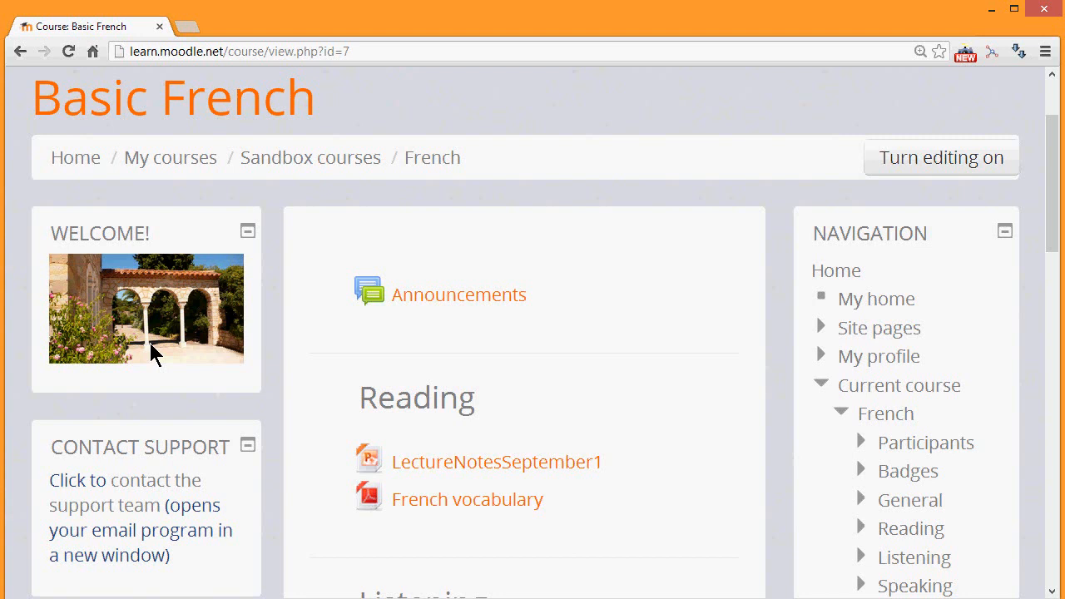
mouse_move(718, 242)
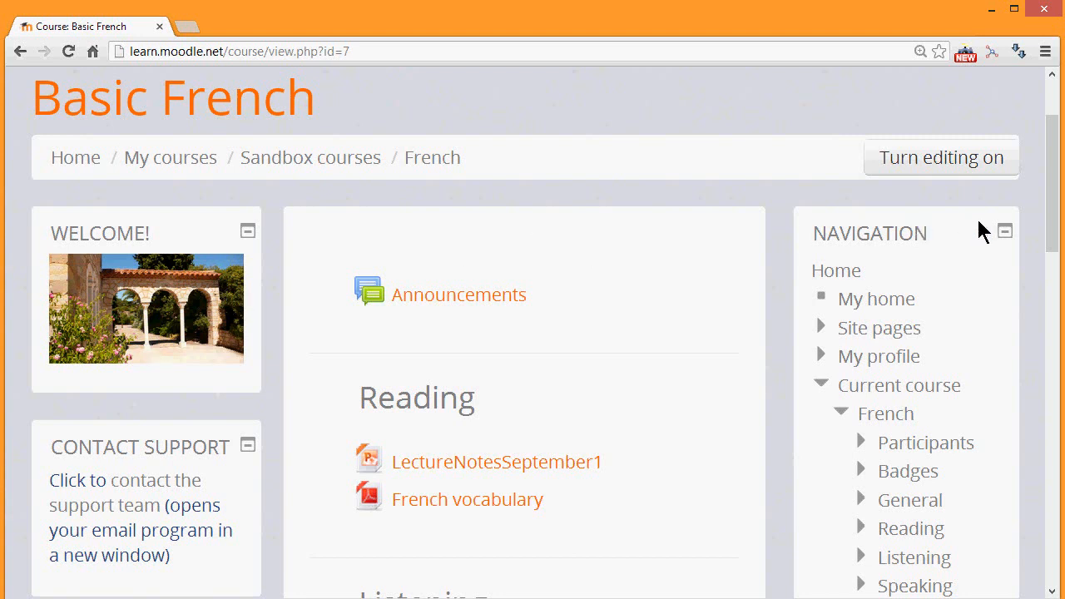
left_click(961, 158)
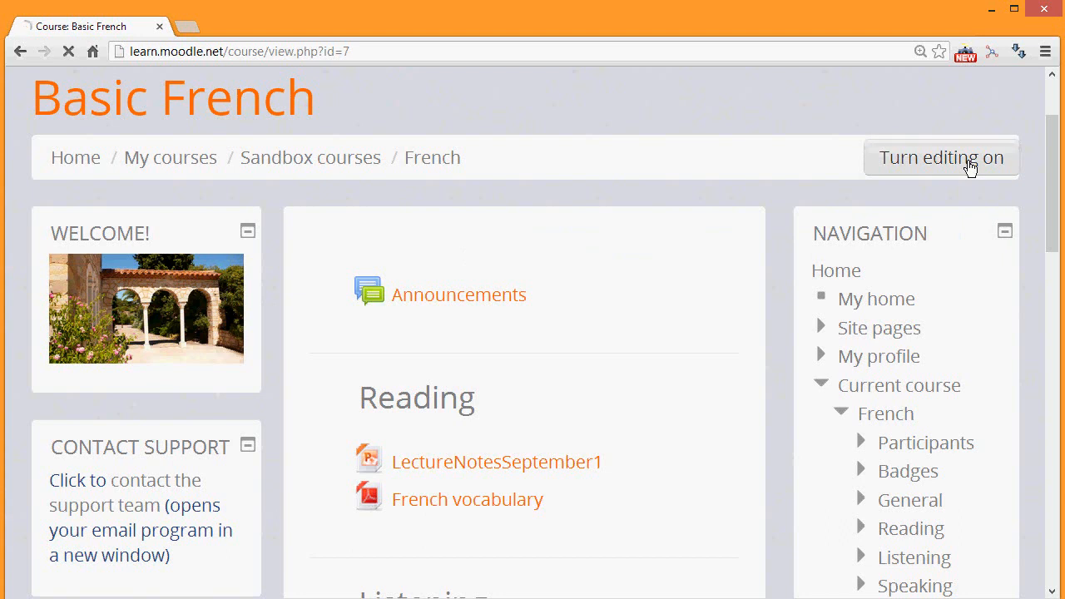
left_click(943, 157)
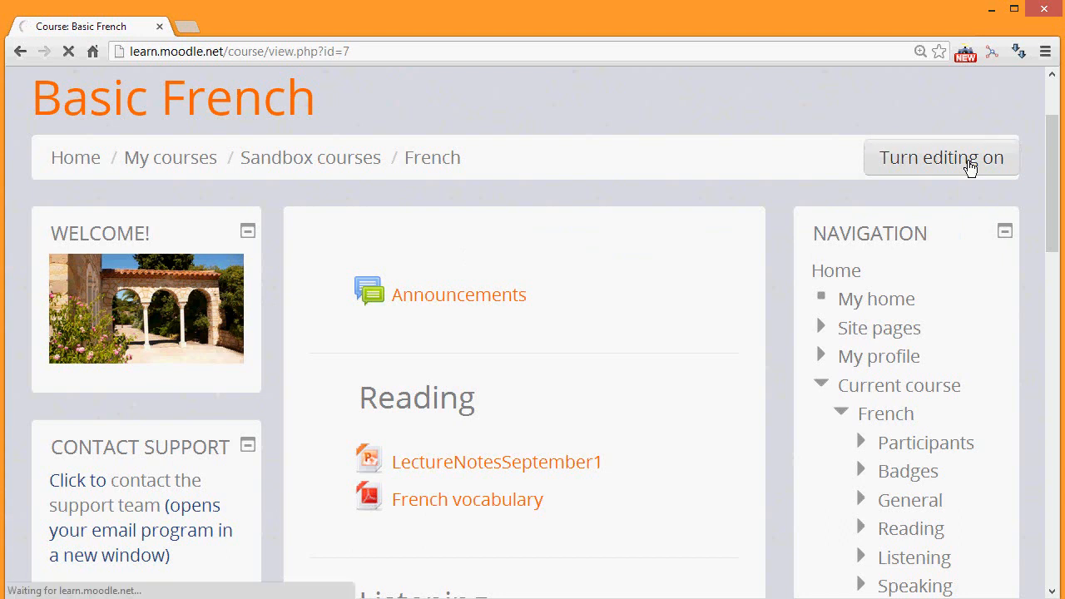
left_click(942, 157)
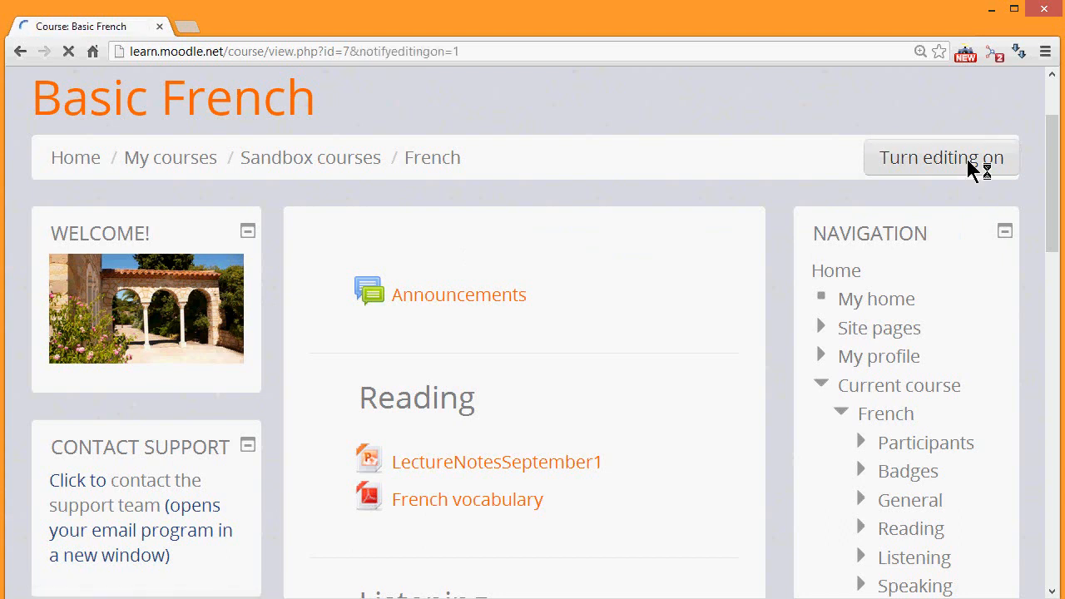
left_click(941, 156)
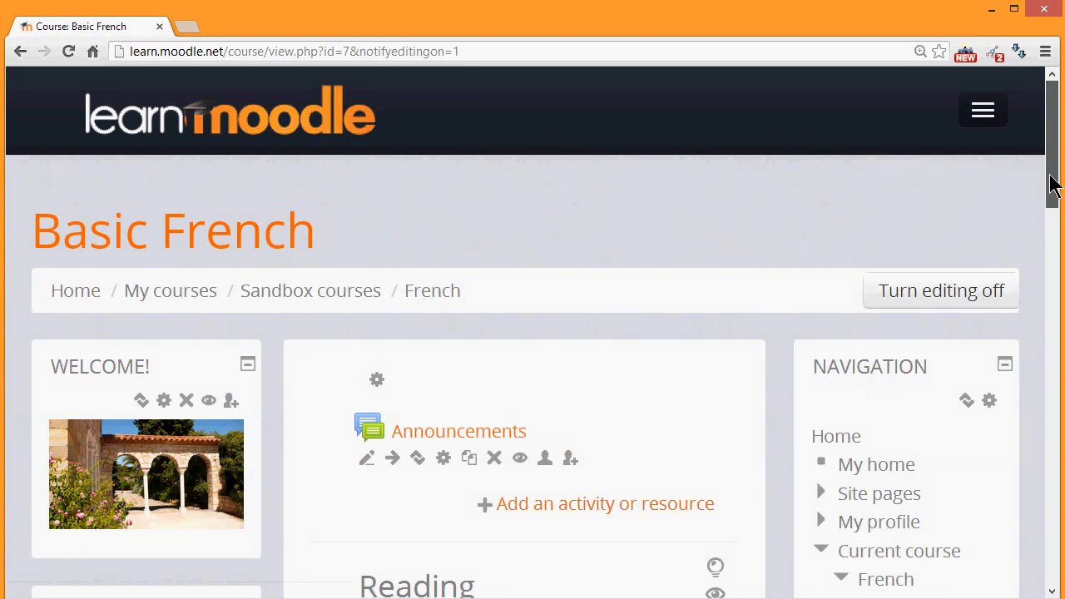
scroll("down", 3)
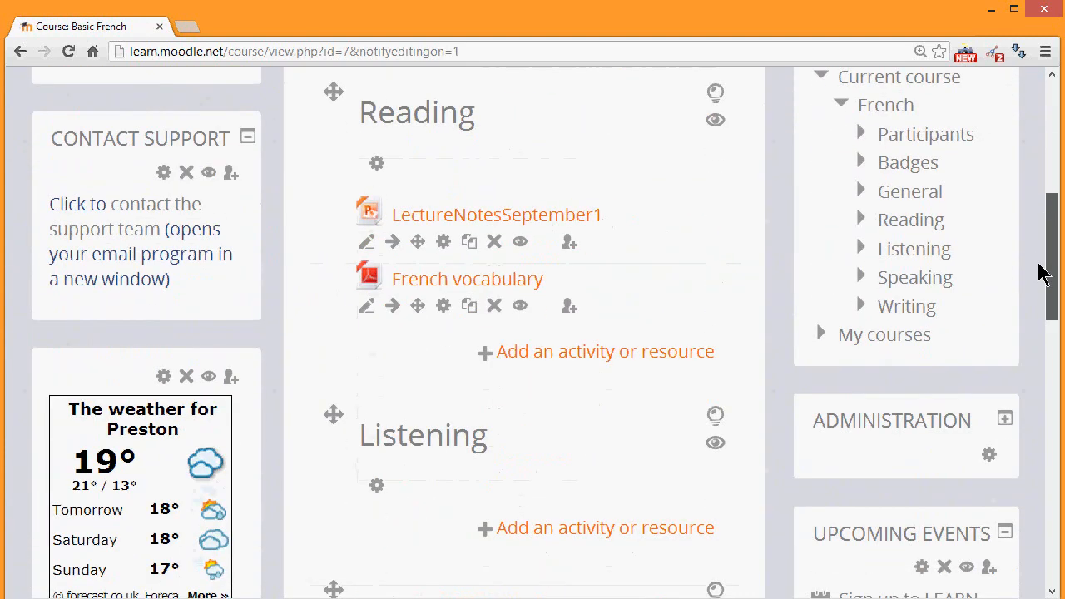
Add an HTML block from the left column's Add a block list
left_click(213, 340)
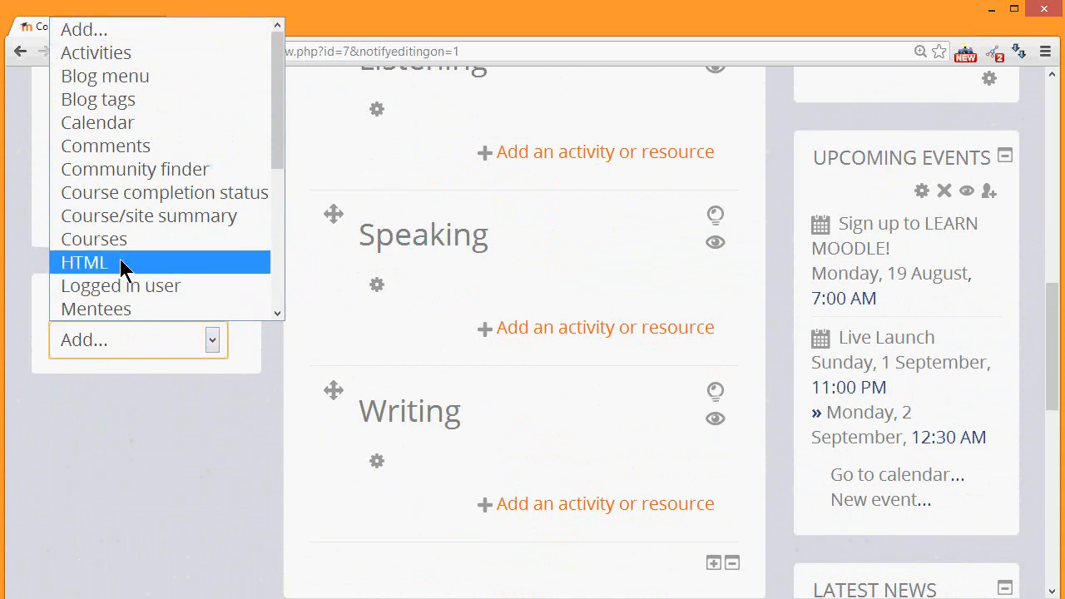
left_click(83, 263)
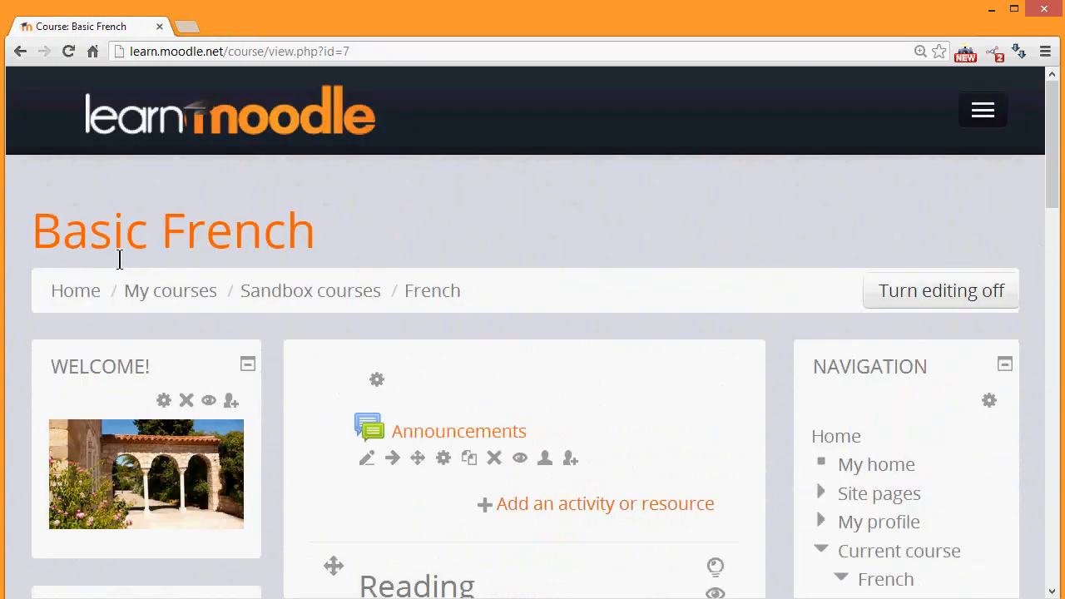
scroll("down", 3)
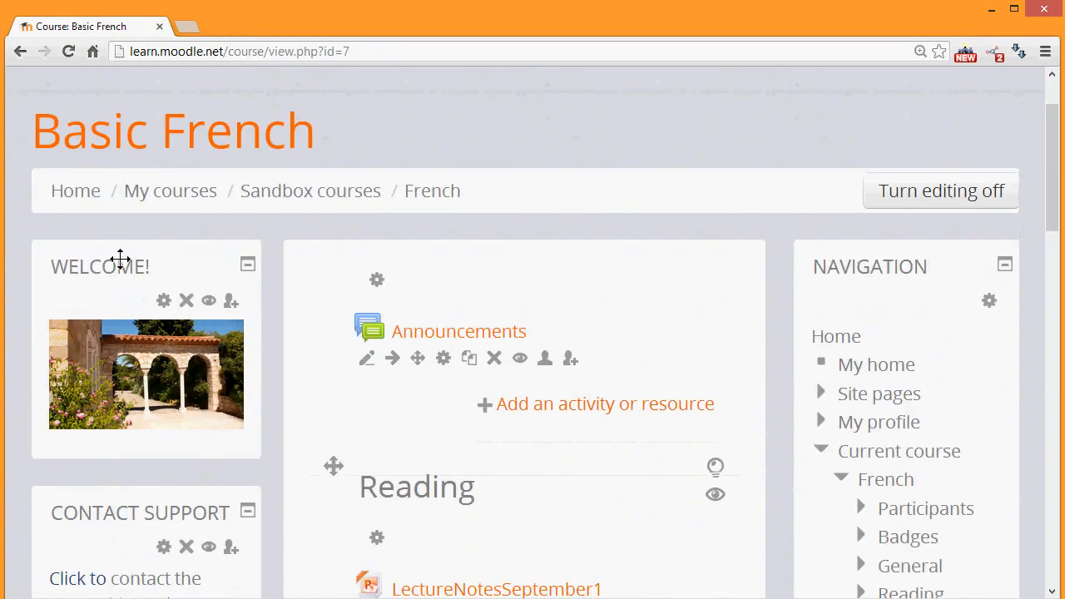
scroll("down", 3)
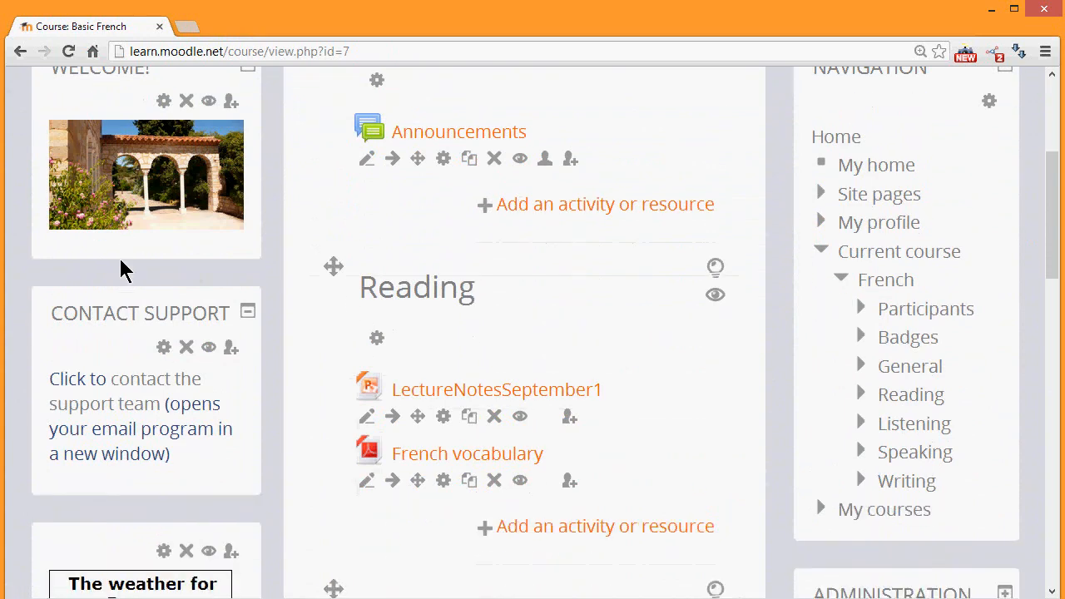
scroll("down", 3)
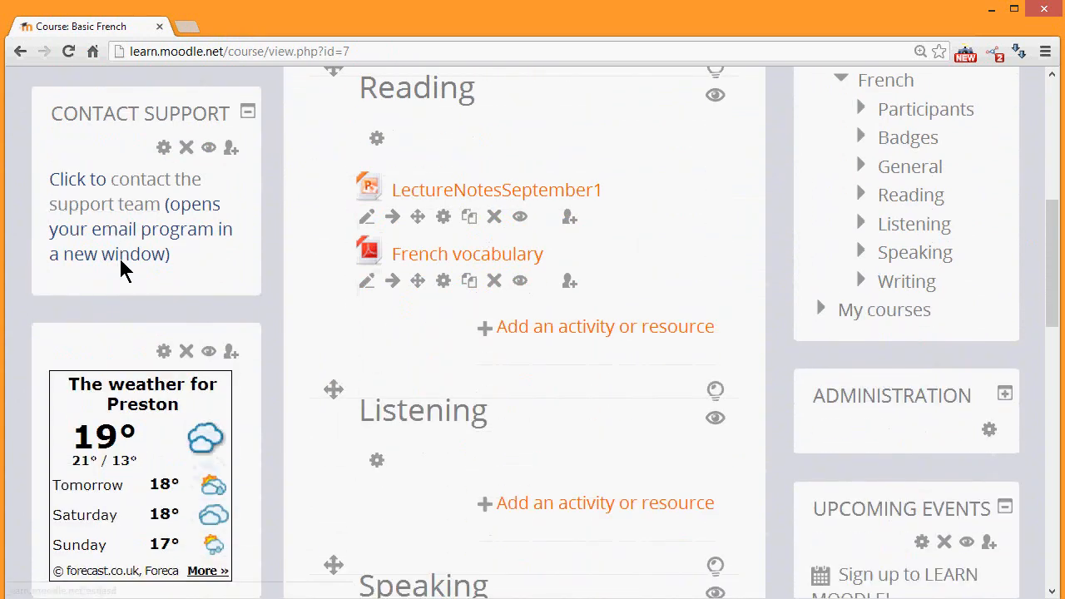
scroll("down", 3)
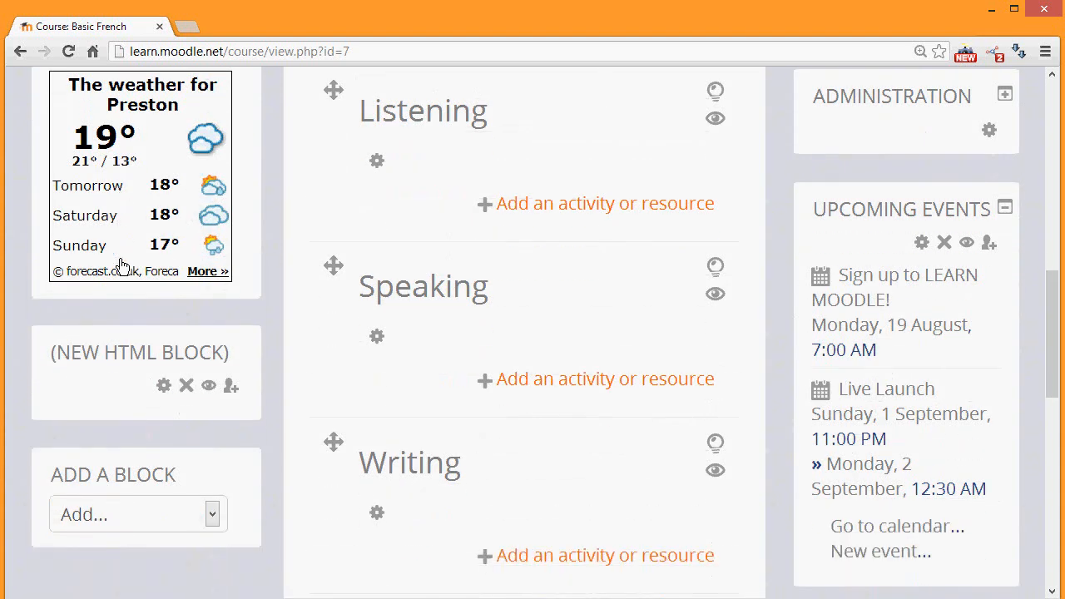
mouse_move(163, 387)
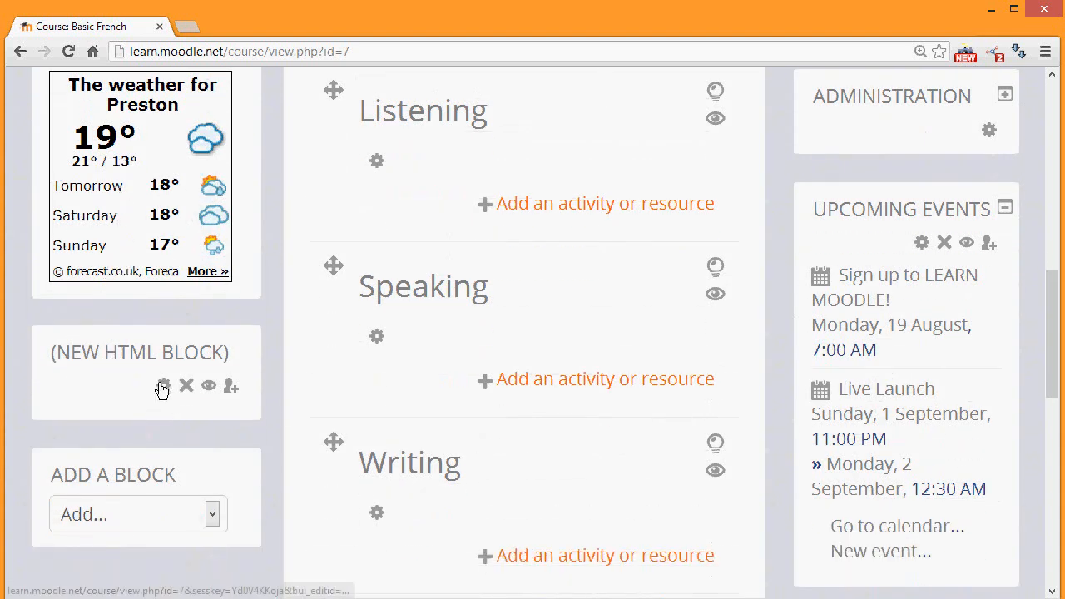
mouse_move(163, 386)
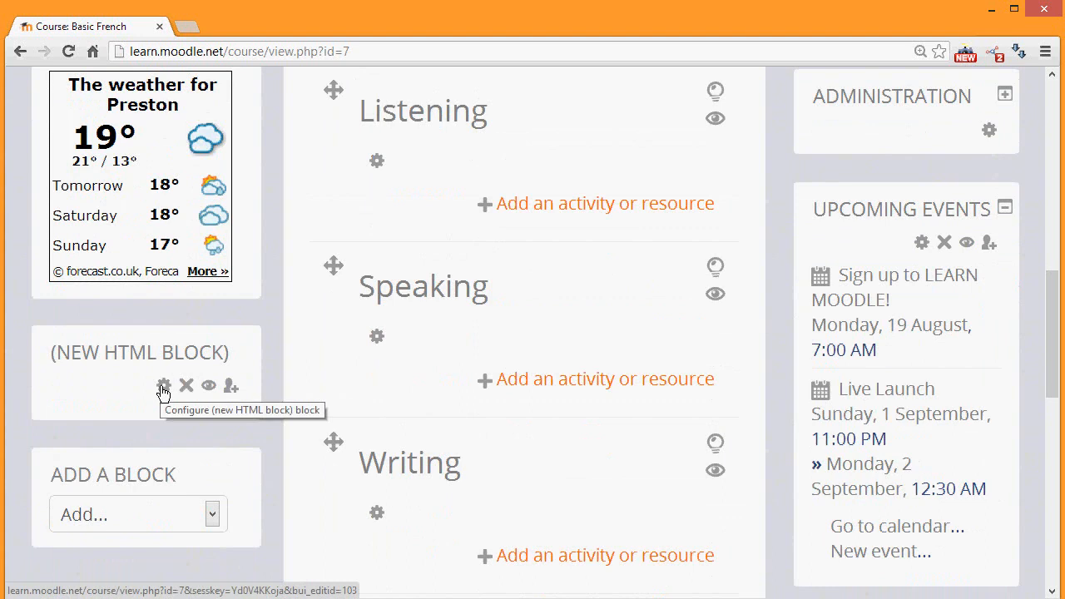
Bring up the new HTML block's configuration form via its gear icon
left_click(164, 386)
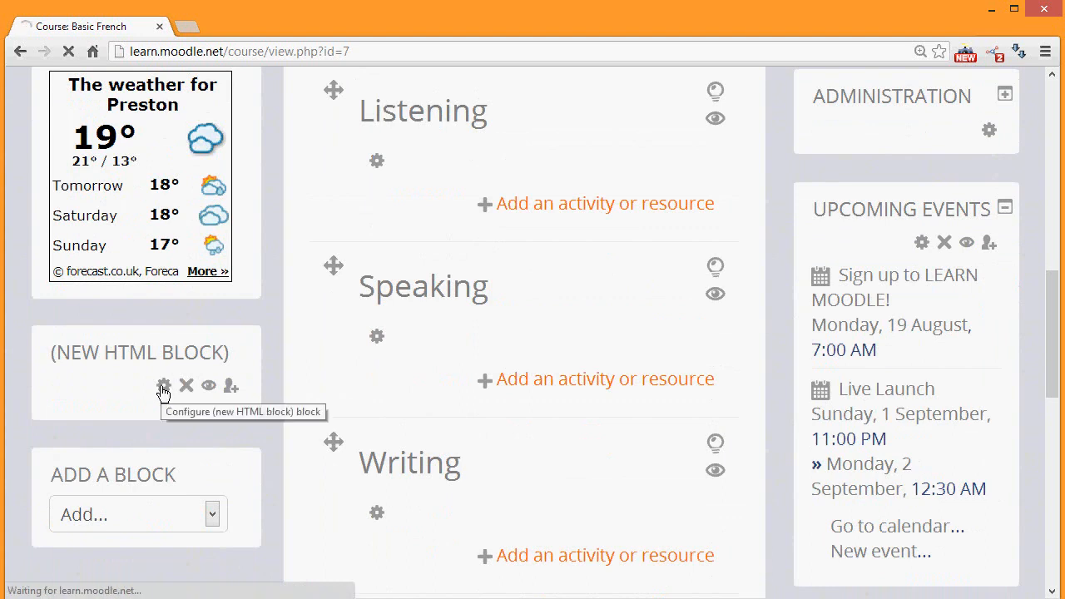
left_click(164, 386)
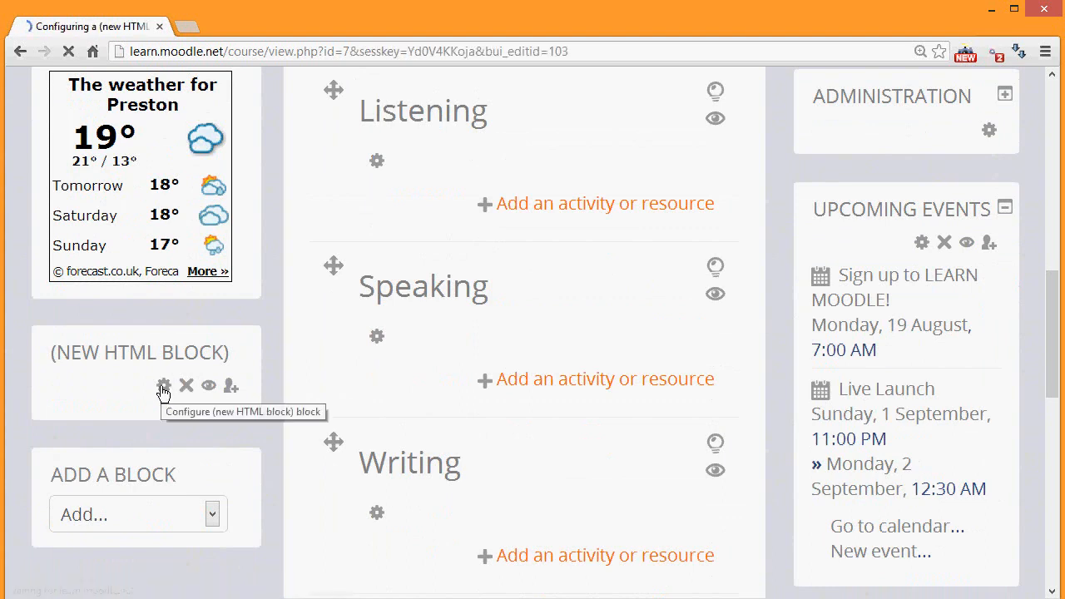
left_click(163, 387)
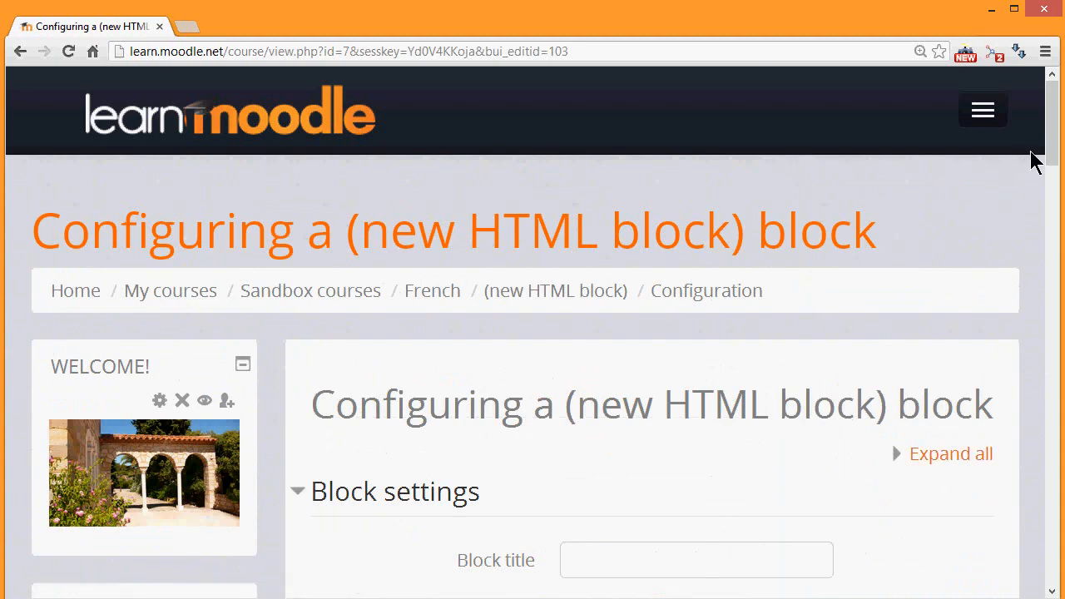
scroll("down", 3)
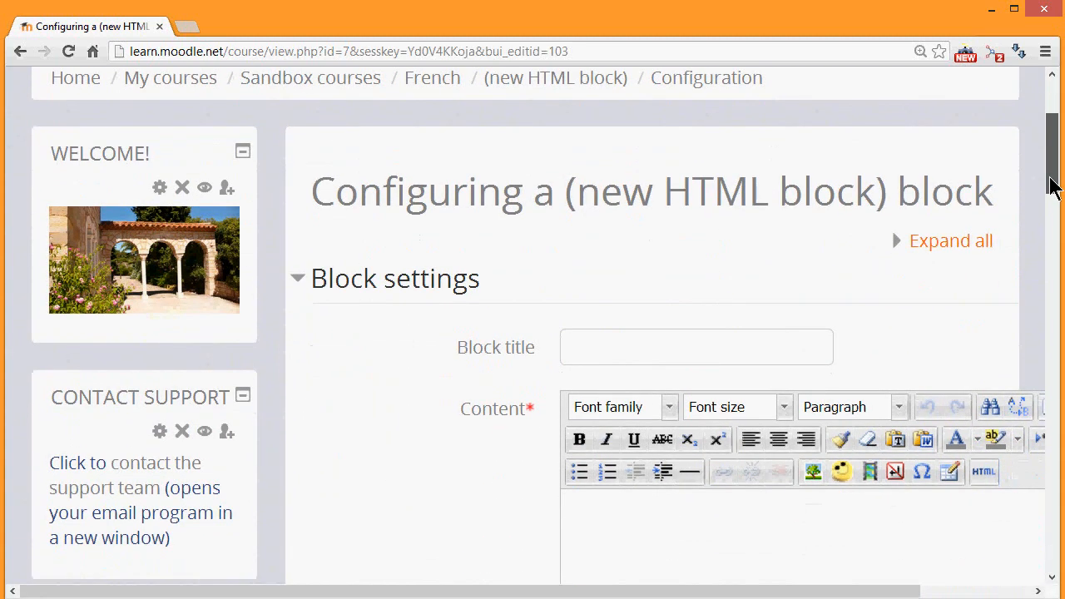
scroll("down", 3)
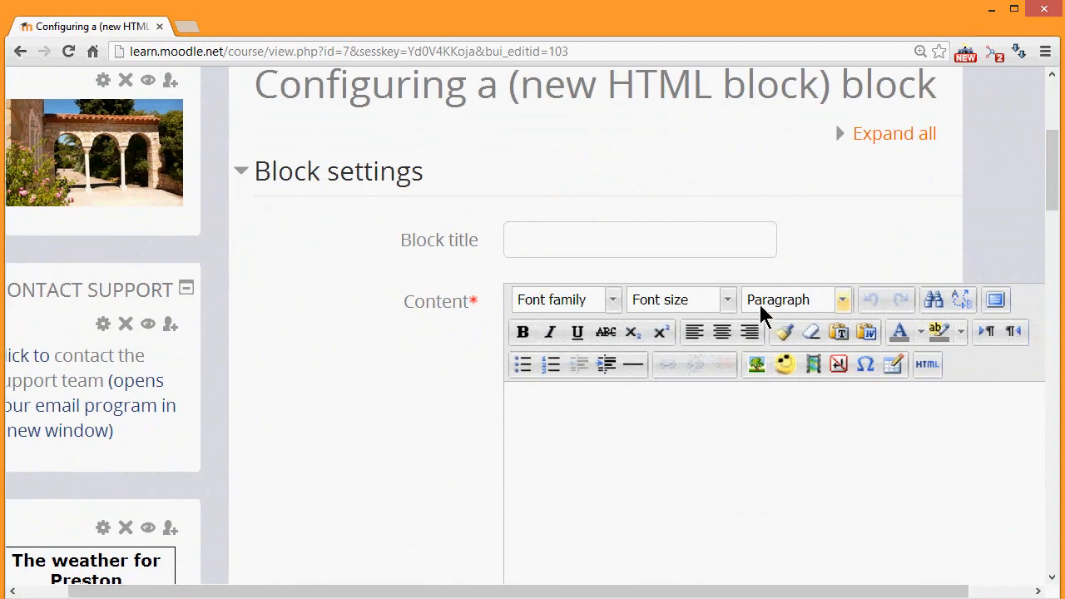
Title the block 'Welcome' and enter the teacher's 'Hello and welcome to the course...' message as content
left_click(639, 240)
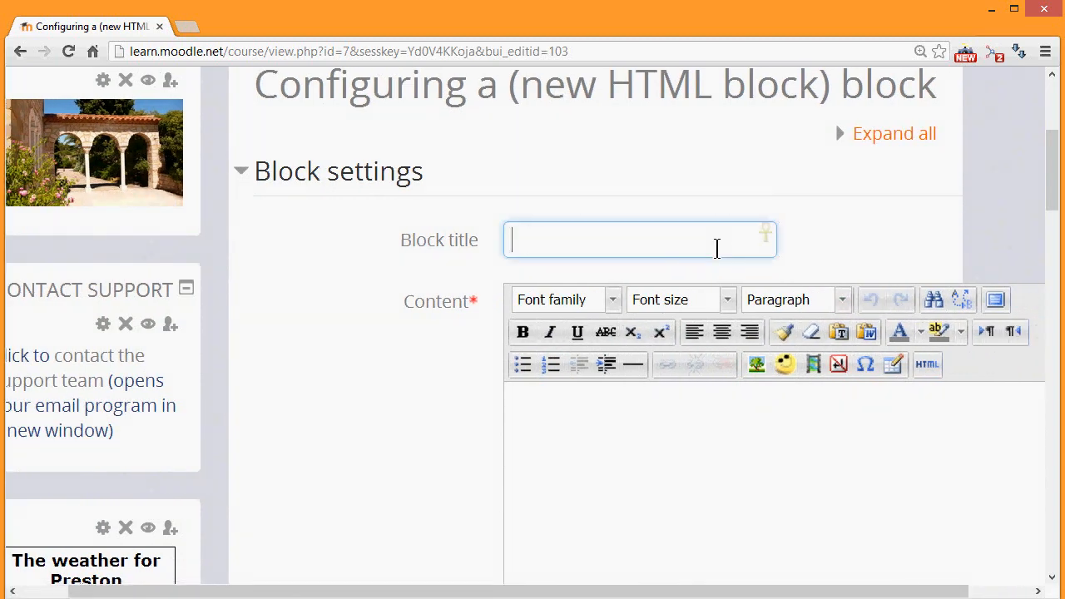
type("Welcome")
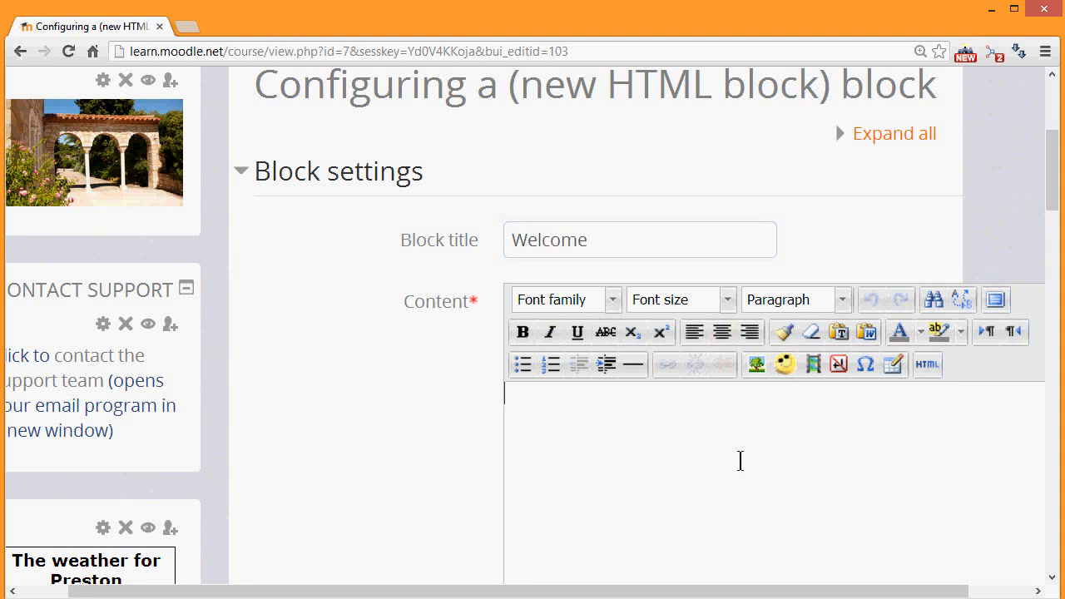
mouse_move(754, 390)
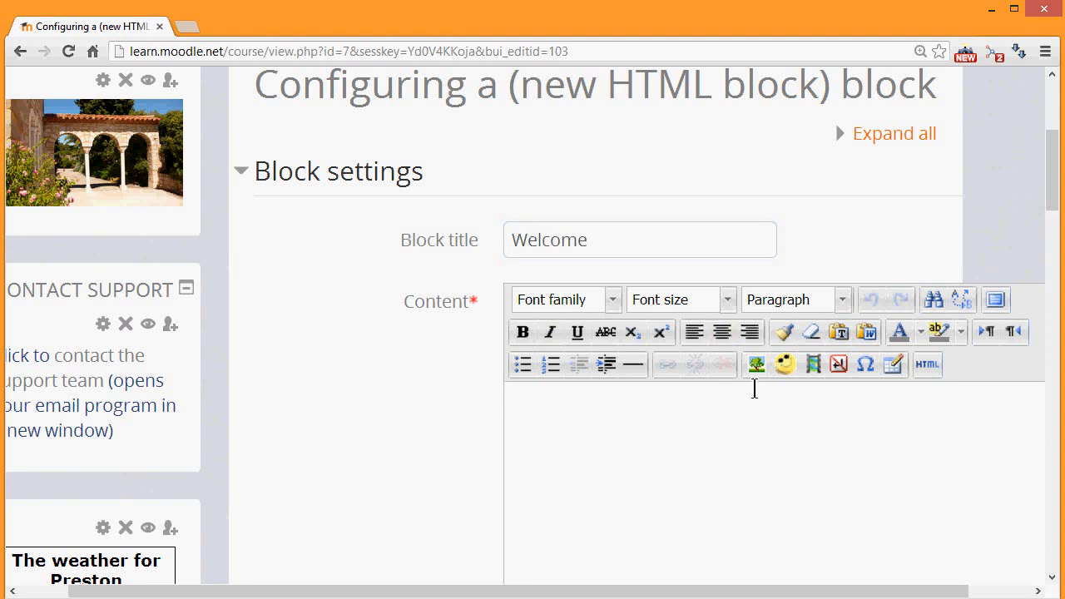
mouse_move(769, 393)
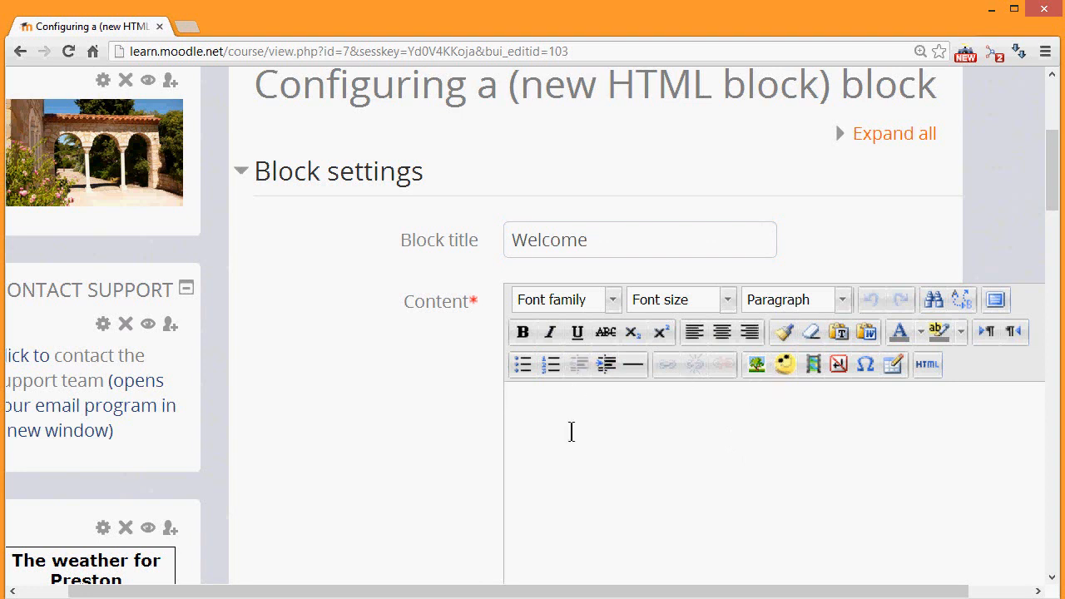
type("Hello and welcome to the course. I am your teacher and if you have any problems please message me on Moodle. Good luck!")
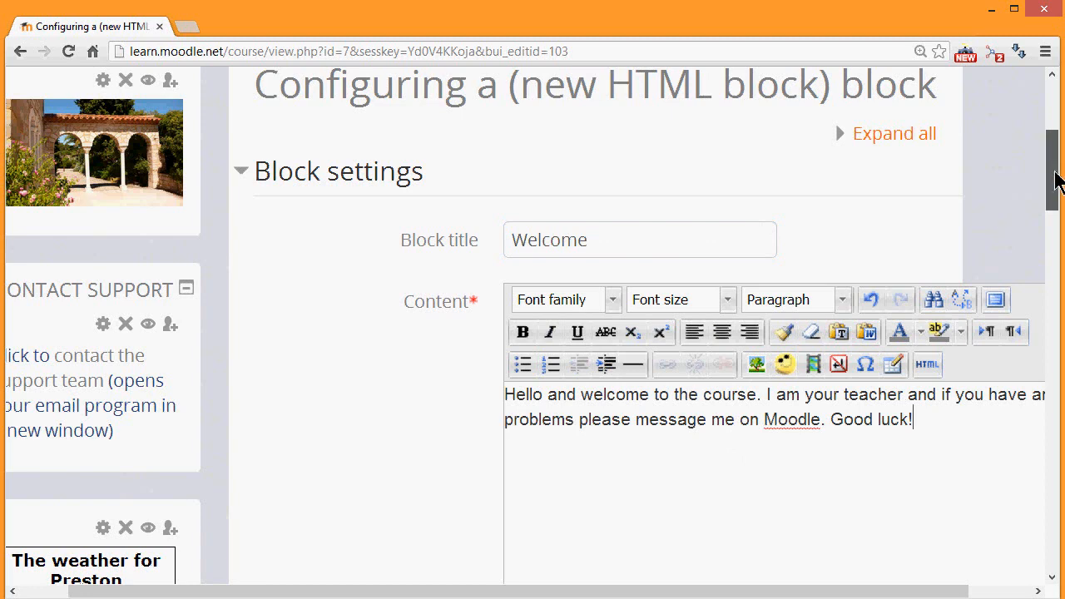
Save the block settings so the Welcome block shows on the course page
scroll("down", 3)
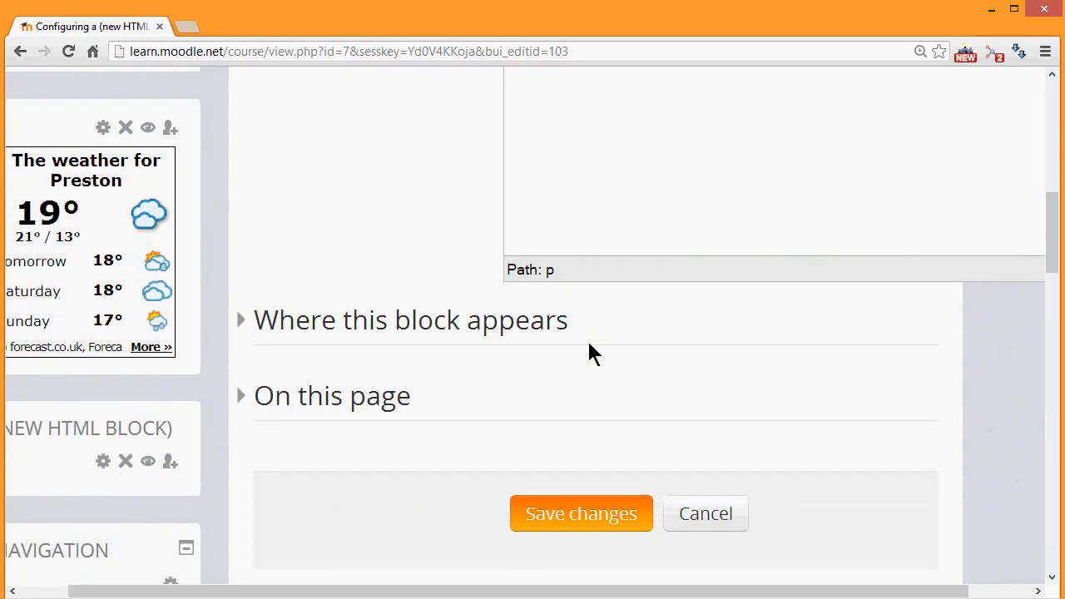
mouse_move(422, 416)
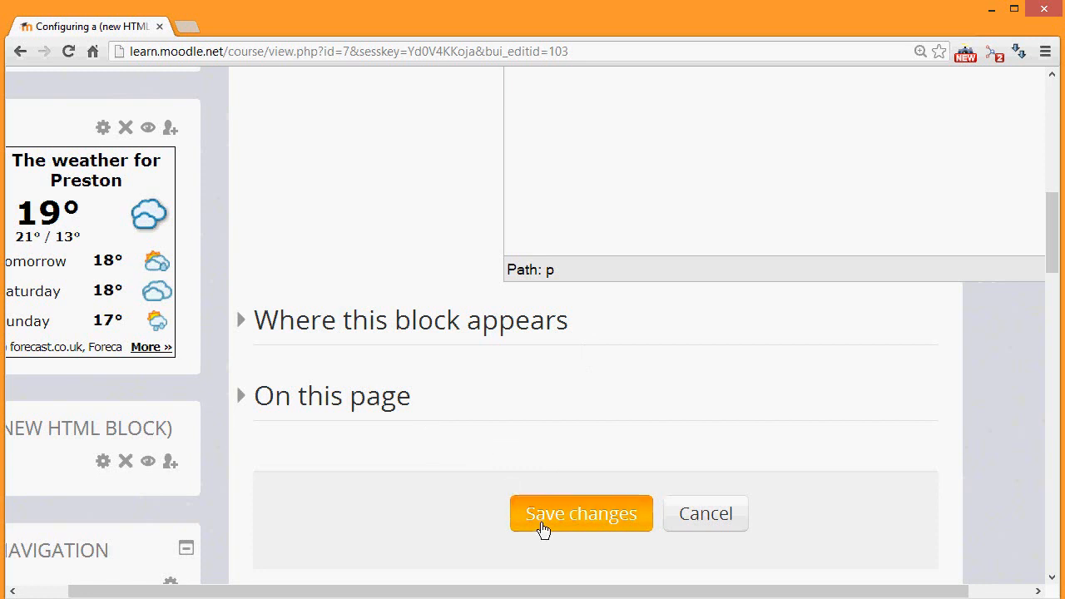
left_click(581, 512)
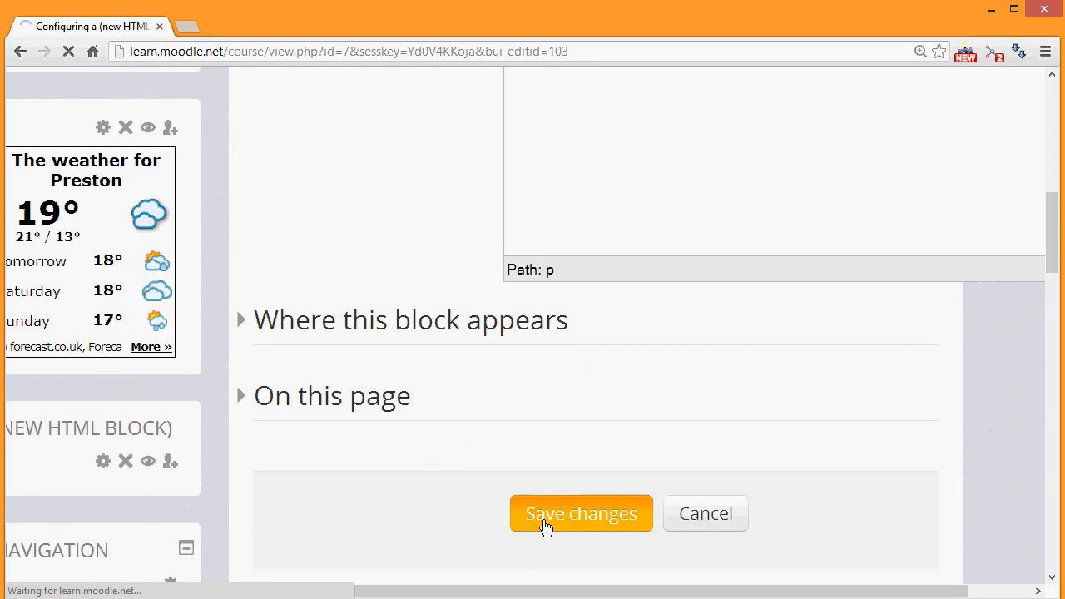
left_click(581, 512)
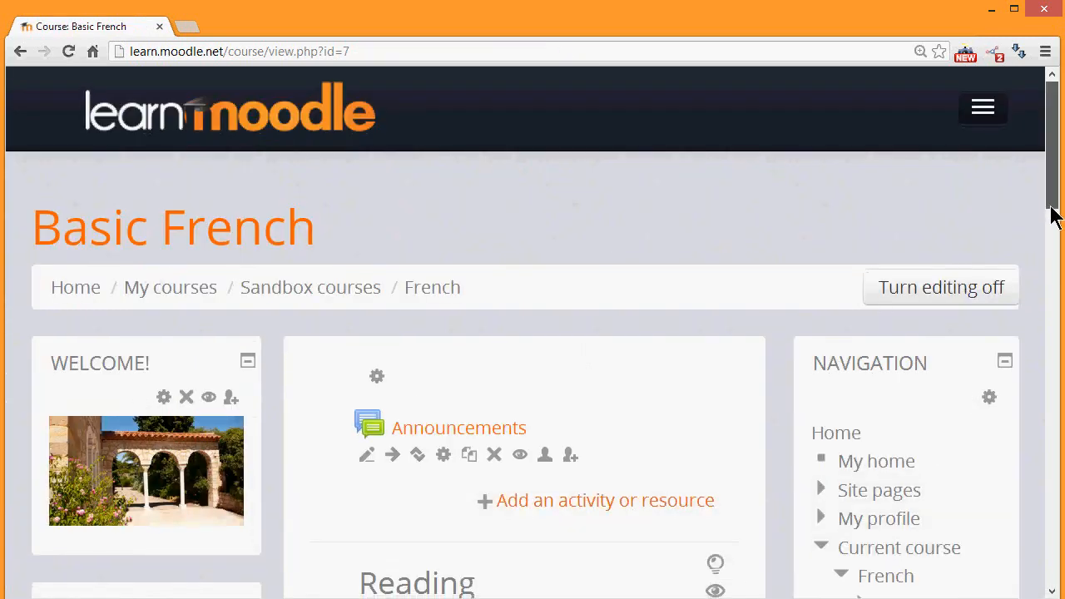
scroll("down", 3)
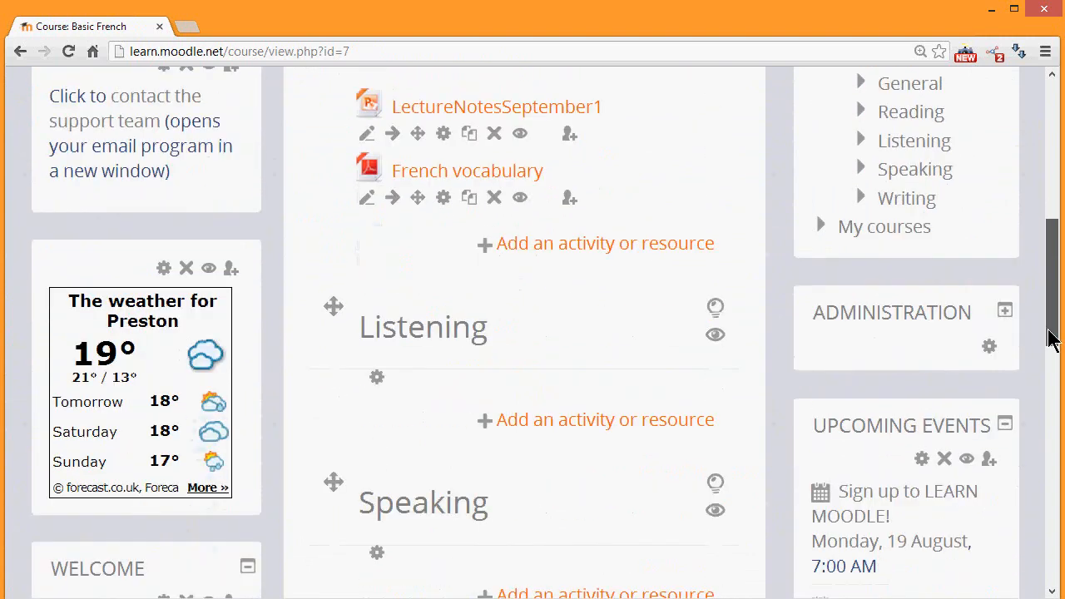
scroll("down", 3)
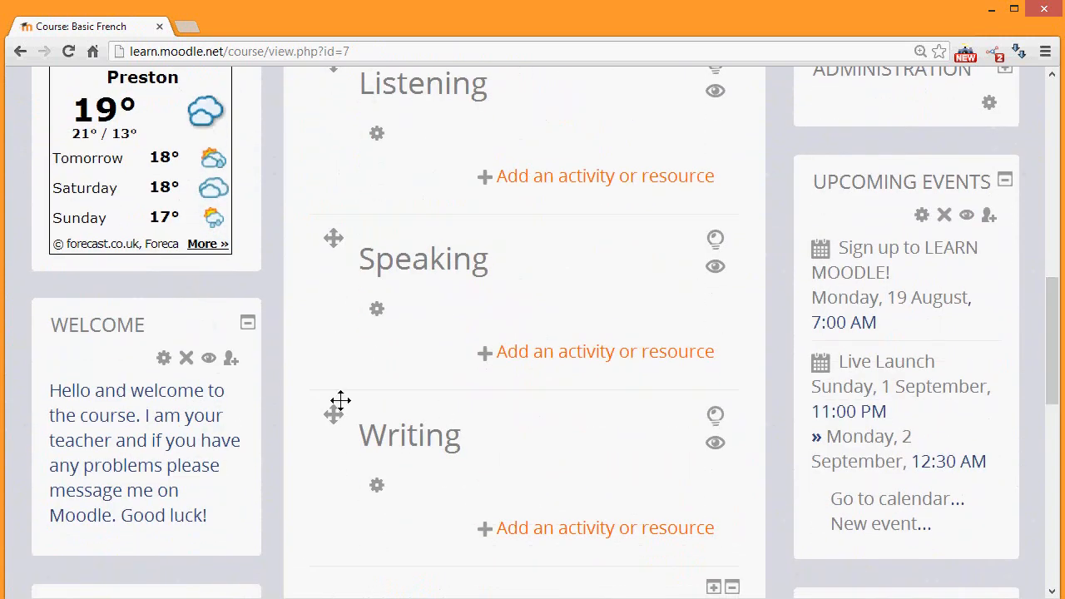
mouse_move(273, 418)
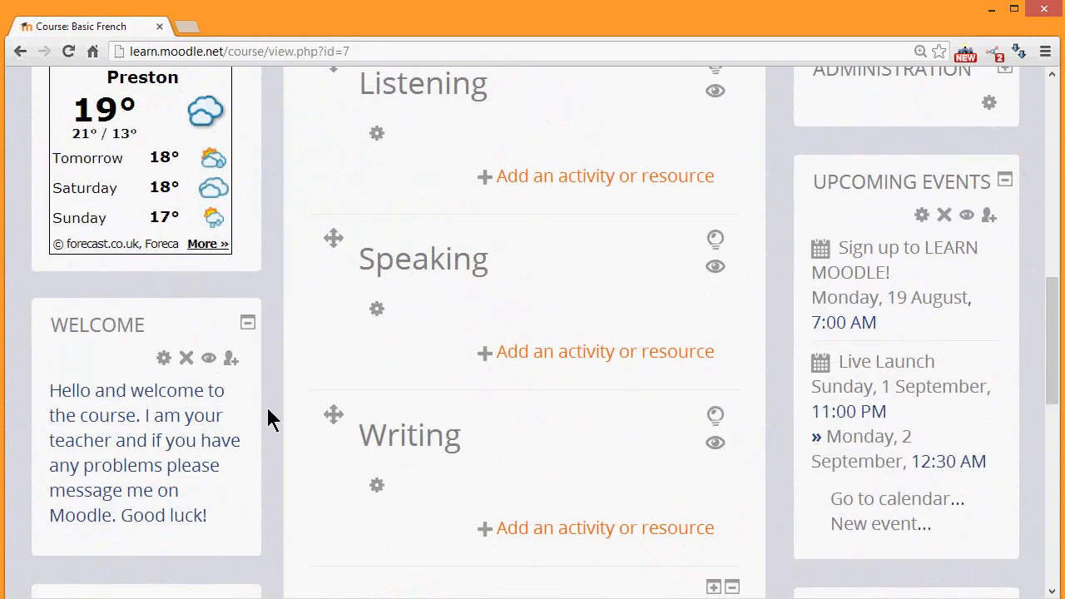